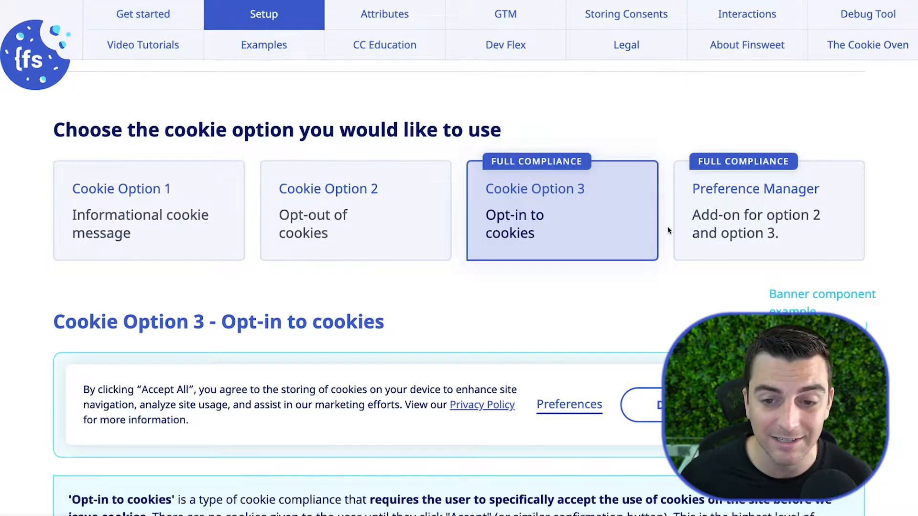
Step: Scroll the Finsweet setup page down to the GA and Facebook type="fs-cc" examples
{"action": "scroll", "scroll_direction": "down", "scroll_amount": 3}
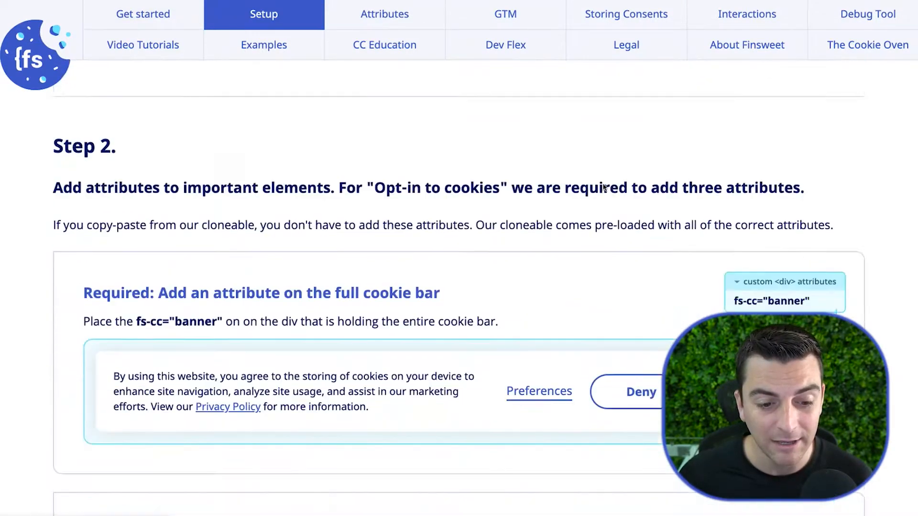
{"action": "scroll", "scroll_direction": "down", "scroll_amount": 3}
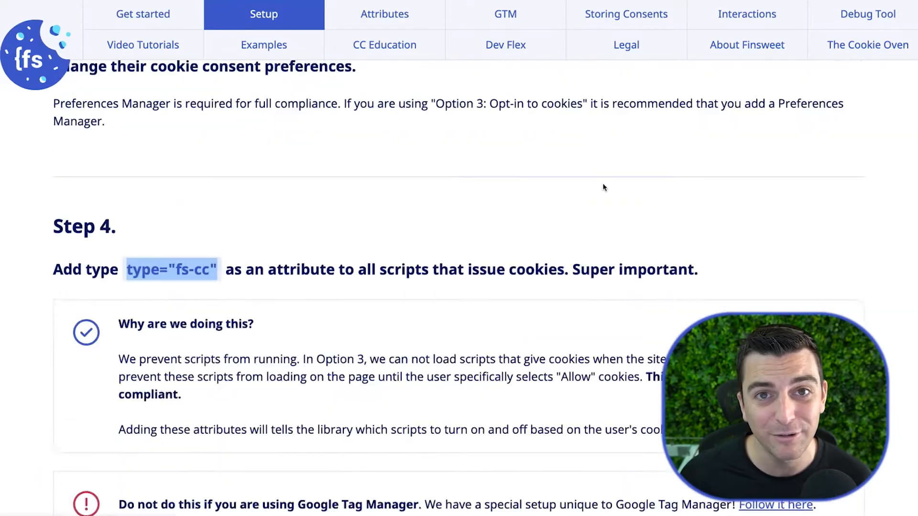
{"action": "scroll", "scroll_direction": "down", "scroll_amount": 3}
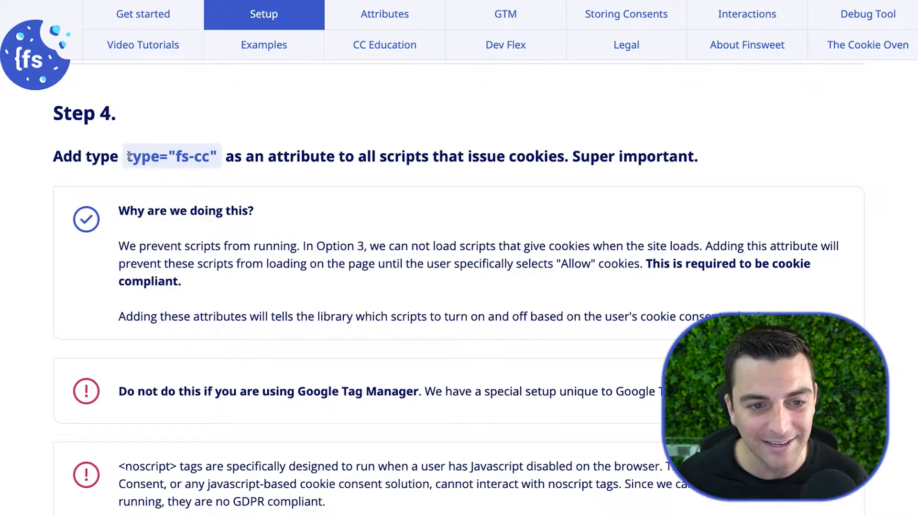
{"action": "mouse_move", "coordinate": [271, 156]}
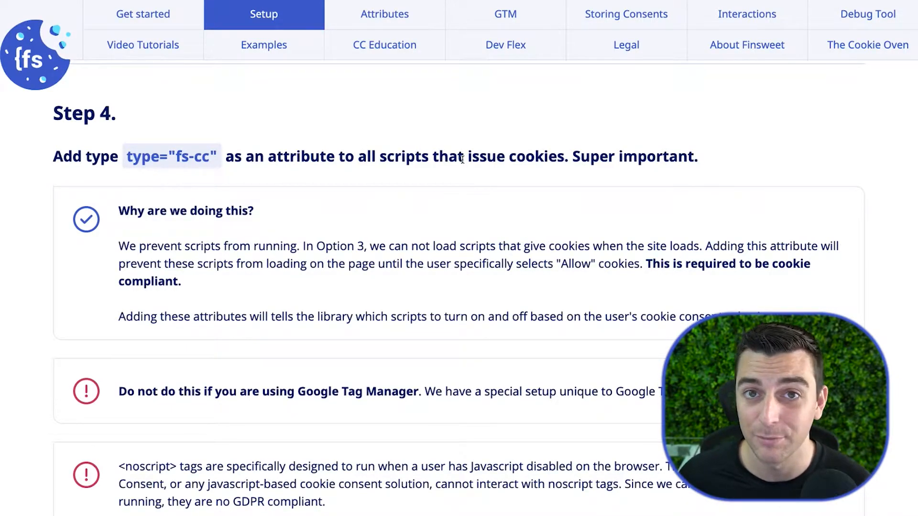
{"action": "scroll", "scroll_direction": "down", "scroll_amount": 3}
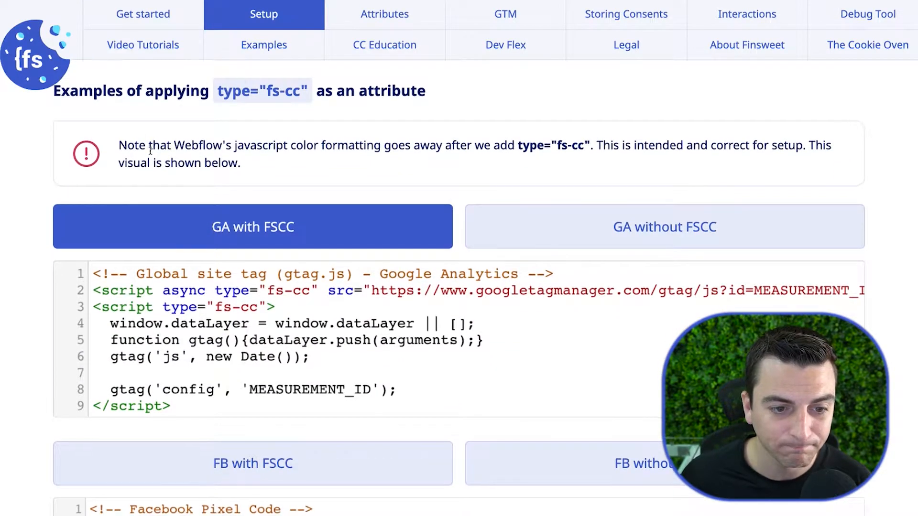
Step: Toggle GA and Facebook Pixel snippets with/without fs-cc, ending on Facebook with fs-cc
{"action": "scroll", "scroll_direction": "down", "scroll_amount": 3}
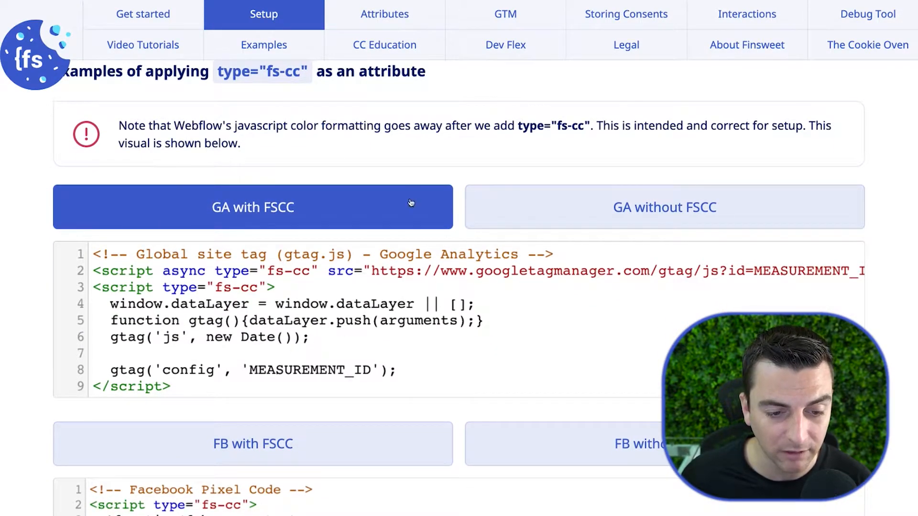
{"action": "left_click", "coordinate": [664, 206]}
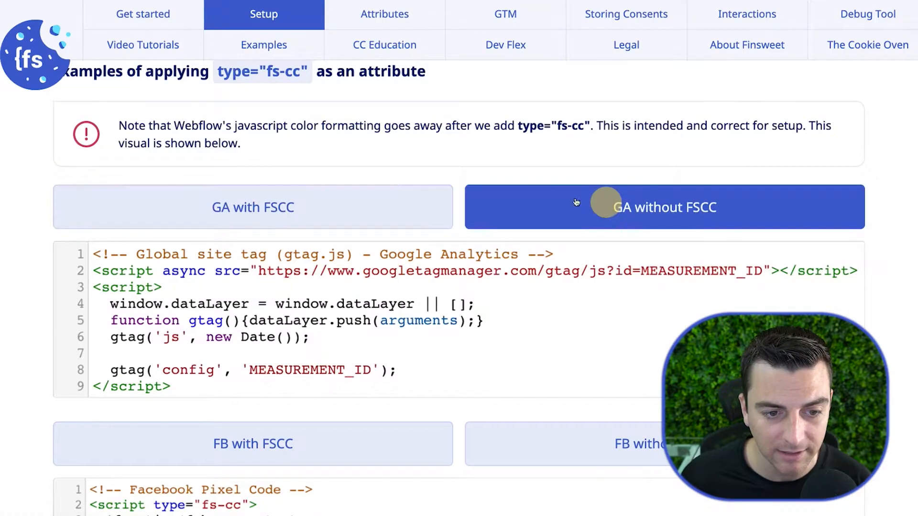
{"action": "left_click", "coordinate": [252, 206]}
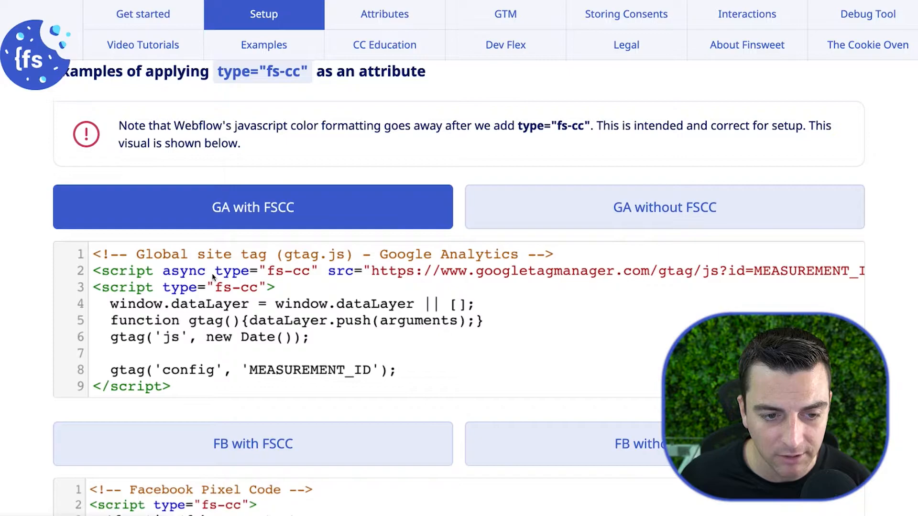
{"action": "mouse_move", "coordinate": [578, 212]}
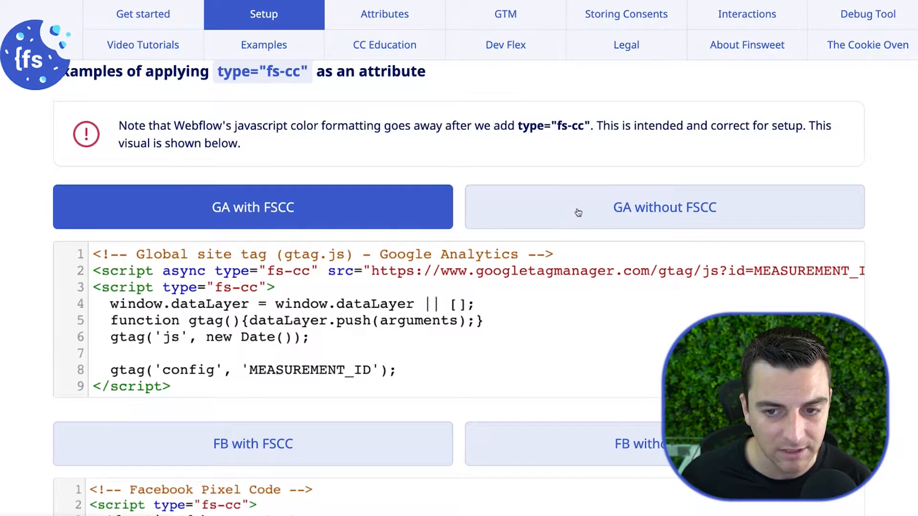
{"action": "left_click", "coordinate": [392, 209]}
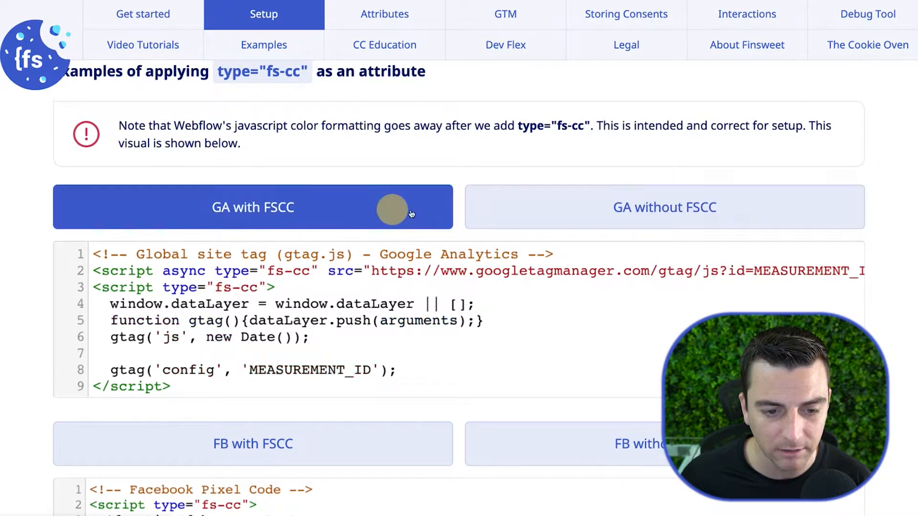
{"action": "left_click", "coordinate": [664, 206]}
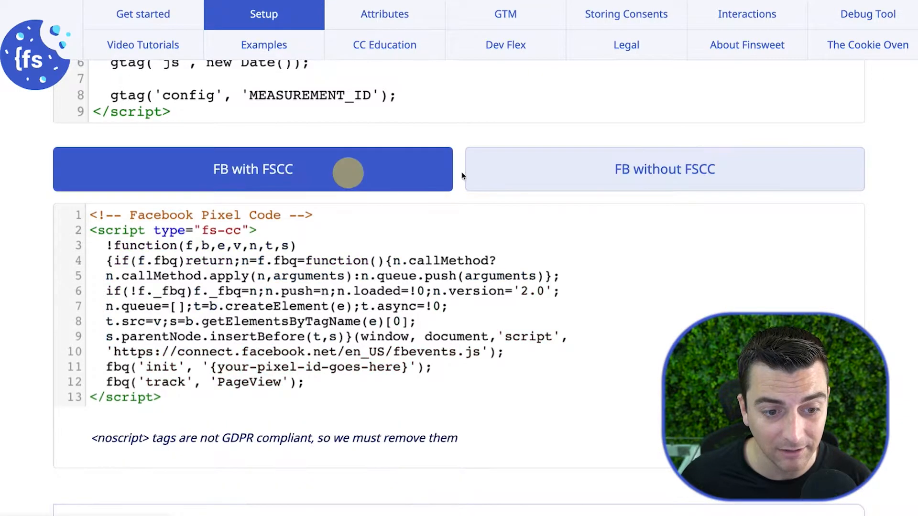
{"action": "left_click", "coordinate": [663, 169]}
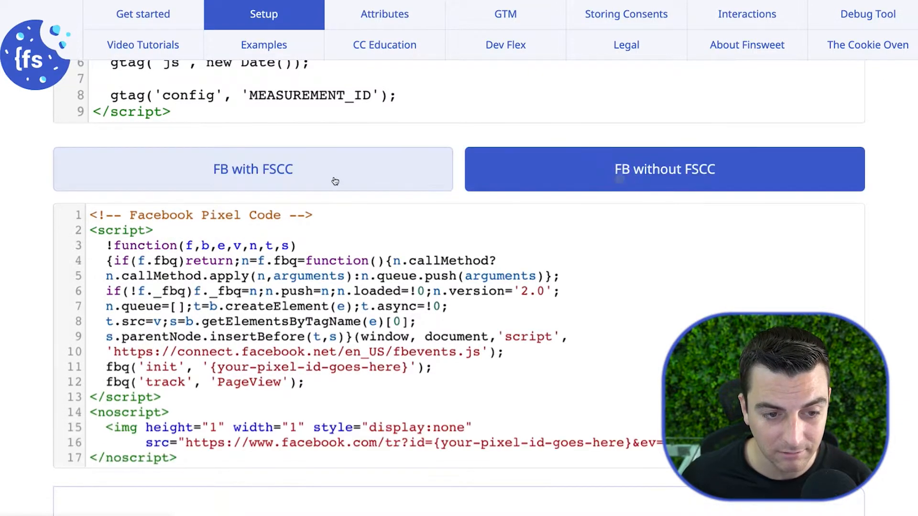
{"action": "left_click", "coordinate": [252, 169]}
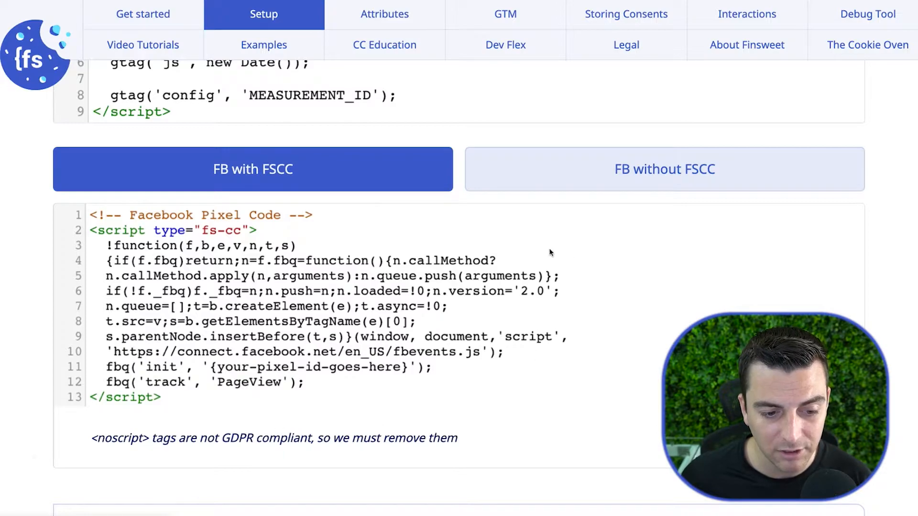
{"action": "mouse_move", "coordinate": [596, 185]}
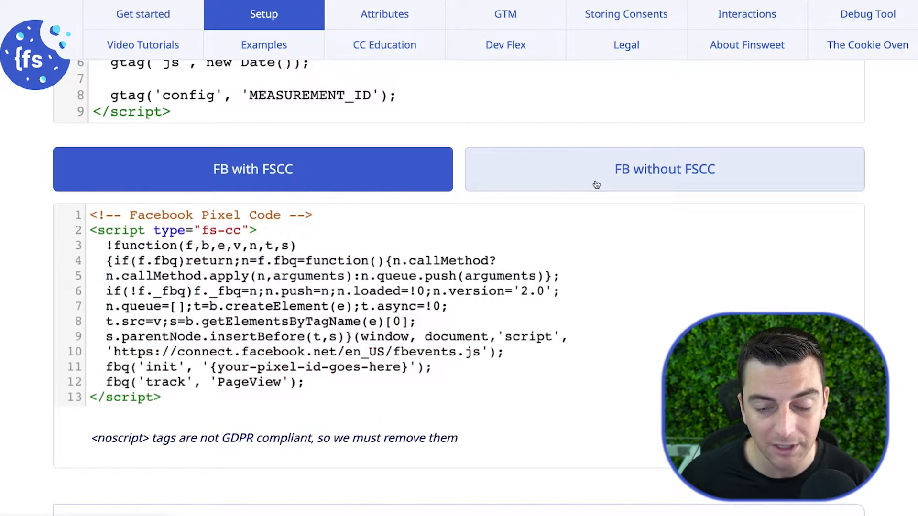
{"action": "mouse_move", "coordinate": [596, 177]}
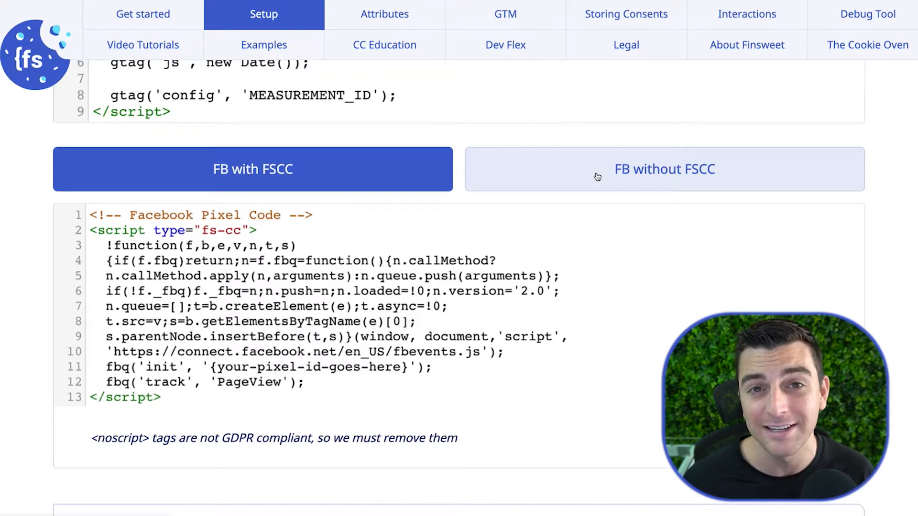
Step: Scroll to Step 5 and copy the Finsweet Cookie Consent script snippet
{"action": "scroll", "scroll_direction": "down", "scroll_amount": 3}
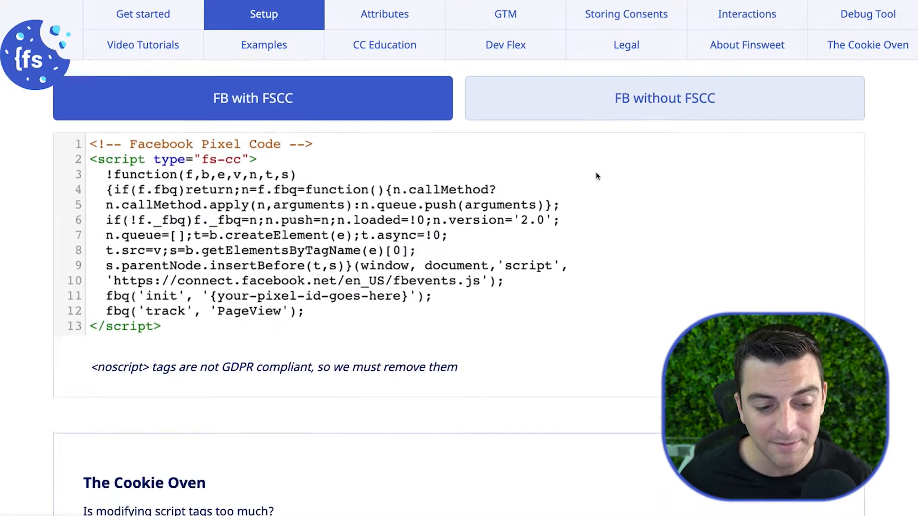
{"action": "scroll", "scroll_direction": "down", "scroll_amount": 3}
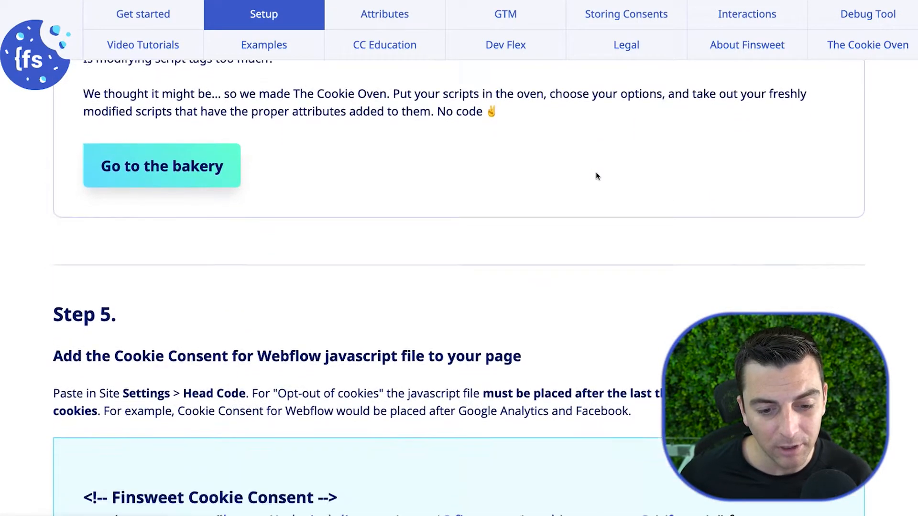
{"action": "scroll", "scroll_direction": "down", "scroll_amount": 3}
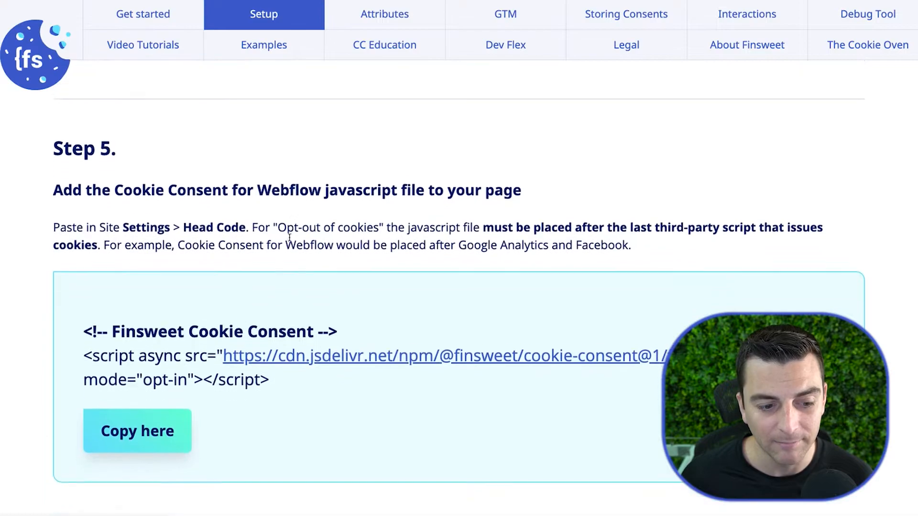
{"action": "left_click", "coordinate": [137, 431]}
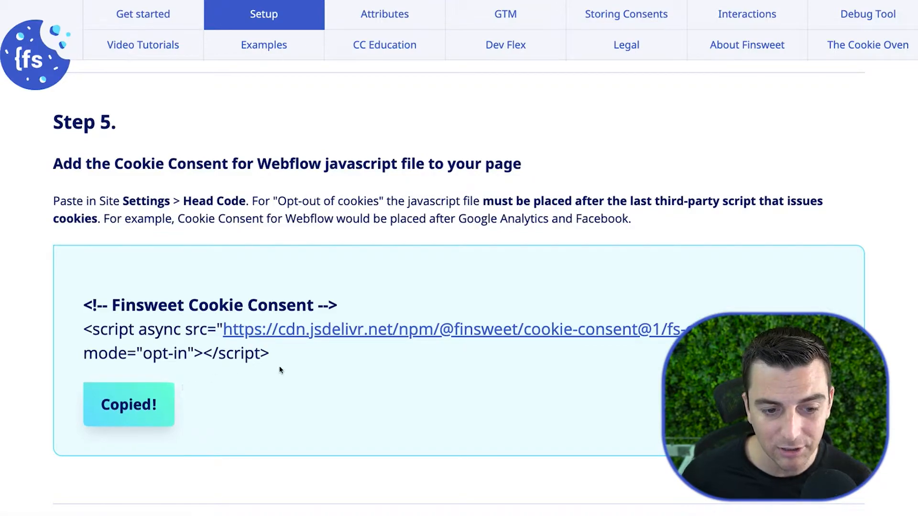
{"action": "mouse_move", "coordinate": [141, 329]}
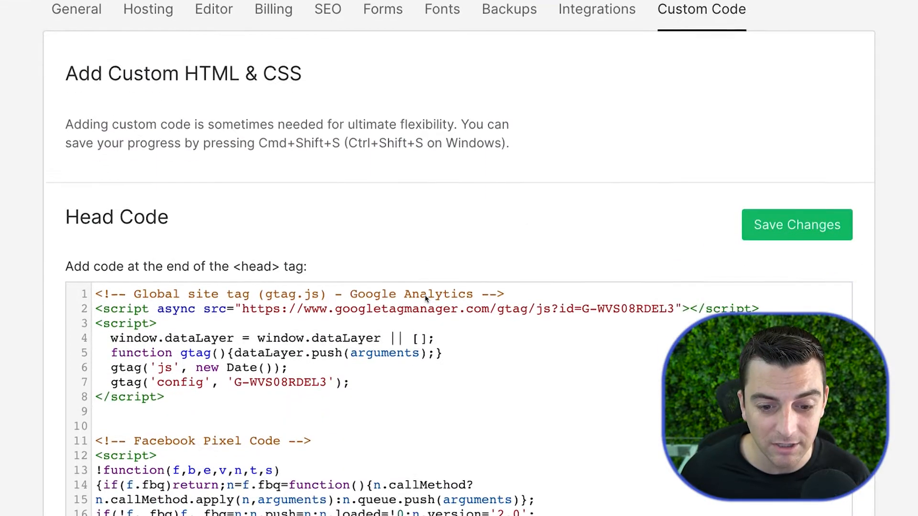
Step: Paste the Finsweet script at the bottom of Head Code, after the Facebook Pixel code
{"action": "scroll", "scroll_direction": "down", "scroll_amount": 3}
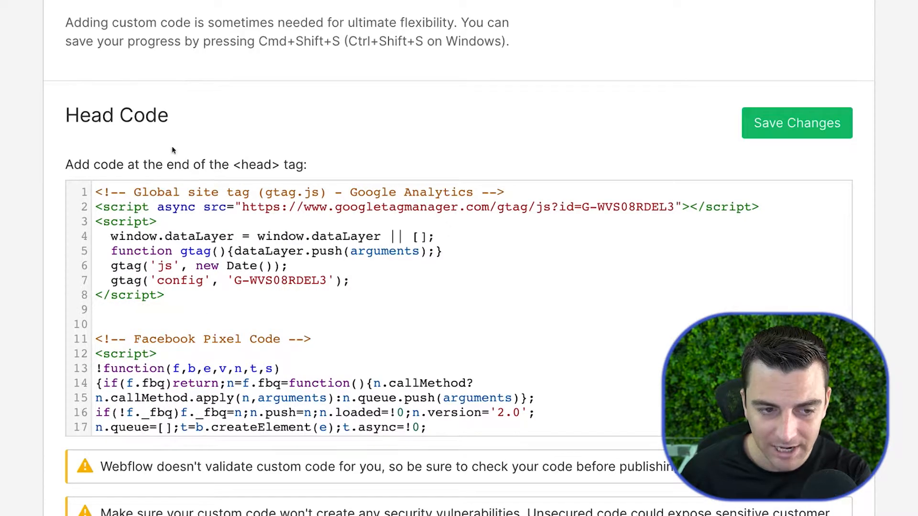
{"action": "scroll", "scroll_direction": "down", "scroll_amount": 3}
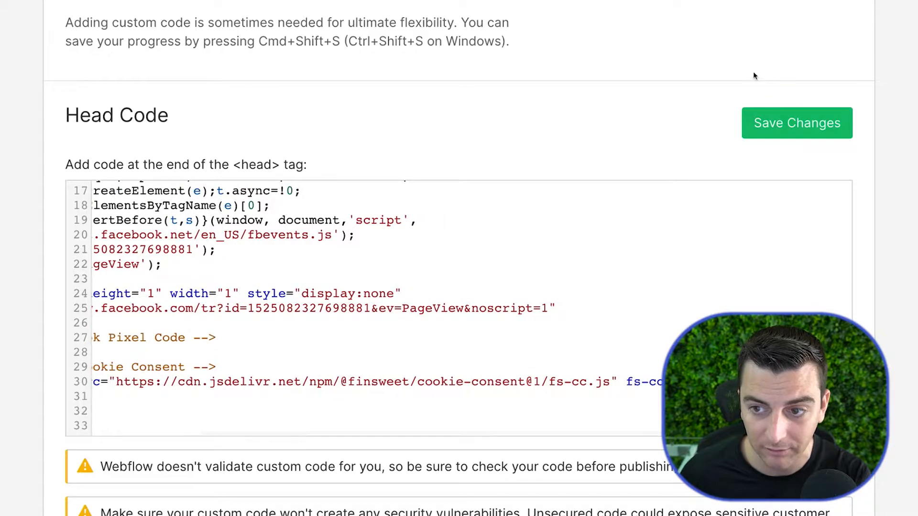
{"action": "left_click", "coordinate": [796, 123]}
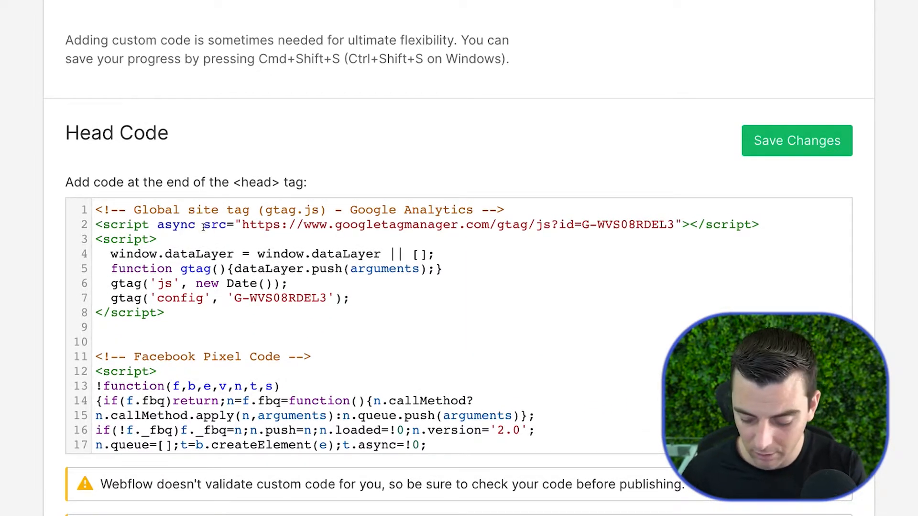
Step: Add type="fs-cc" to the gtag.js script tag and the inline gtag script tag
{"action": "type", "text": "type+"}
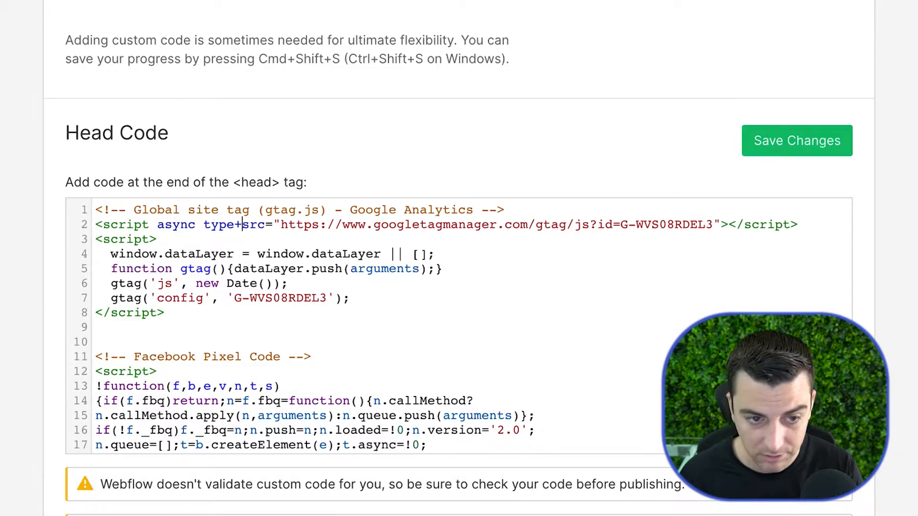
{"action": "type", "text": "=\"fs-cc"}
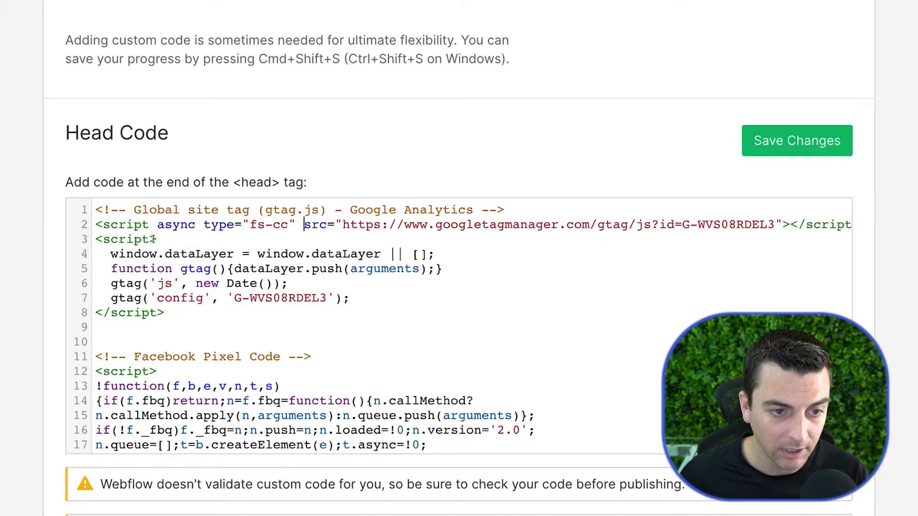
{"action": "type", "text": "type=\"fs-cc\""}
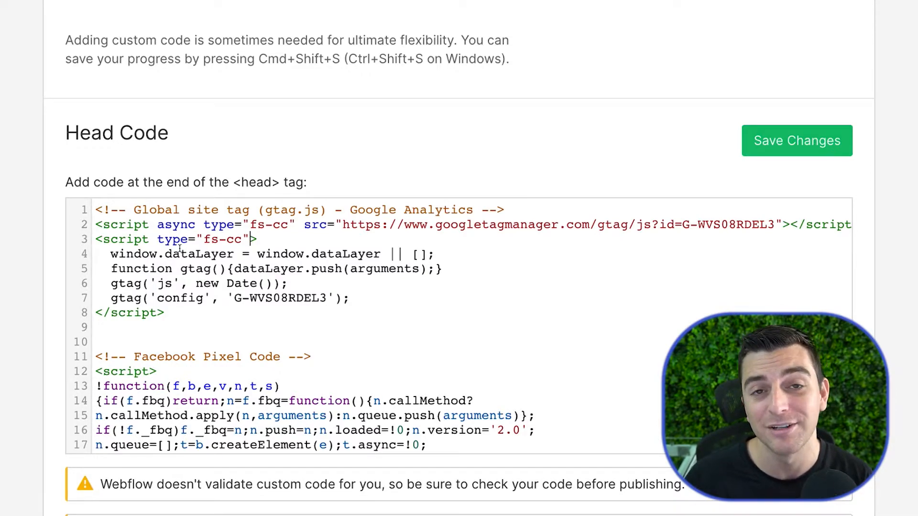
Step: Add type="fs-cc" to the Facebook Pixel Code's opening script tag
{"action": "scroll", "scroll_direction": "down", "scroll_amount": 3}
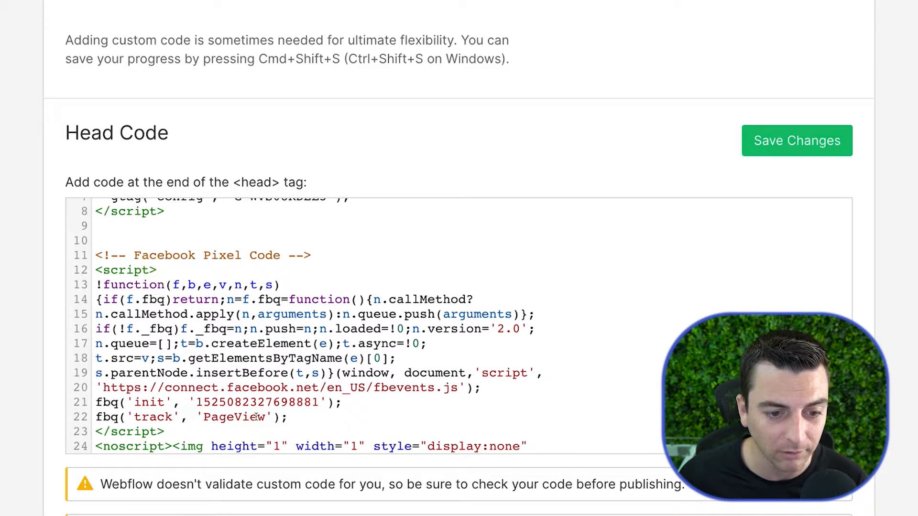
{"action": "mouse_move", "coordinate": [198, 329]}
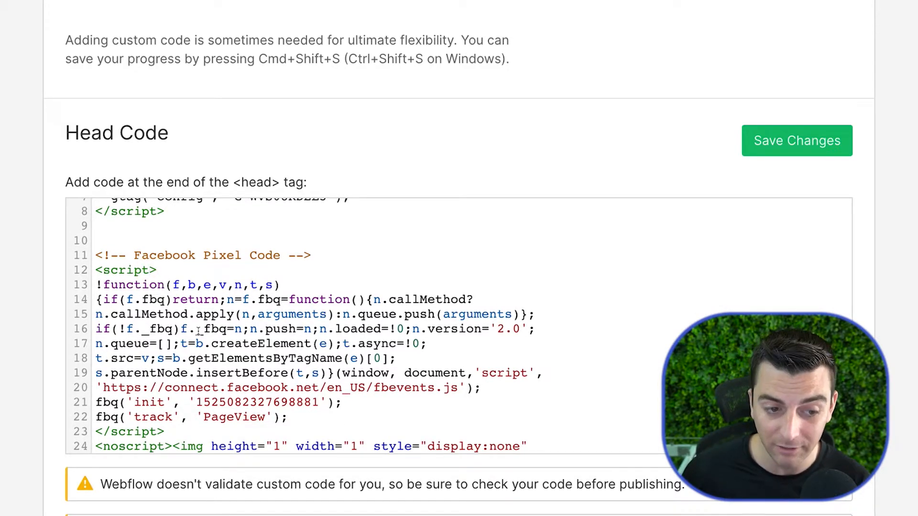
{"action": "type", "text": "type"}
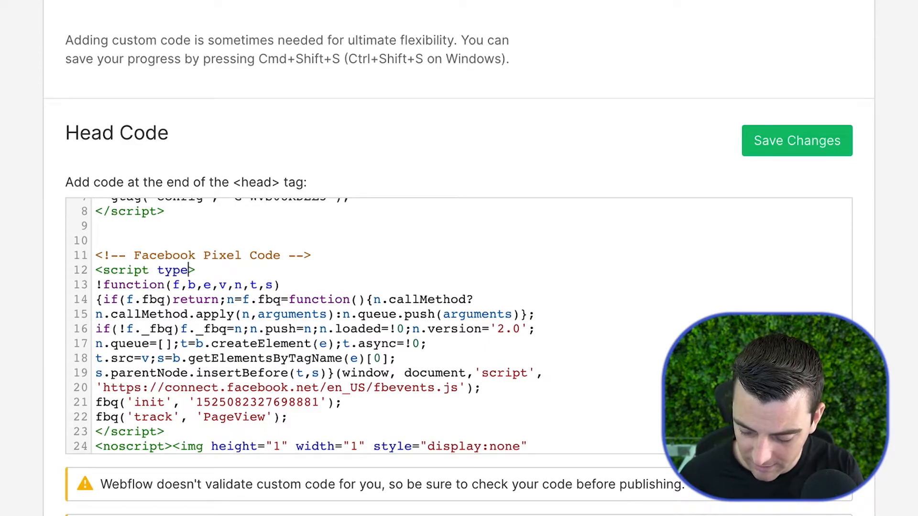
{"action": "type", "text": "=\"fs"}
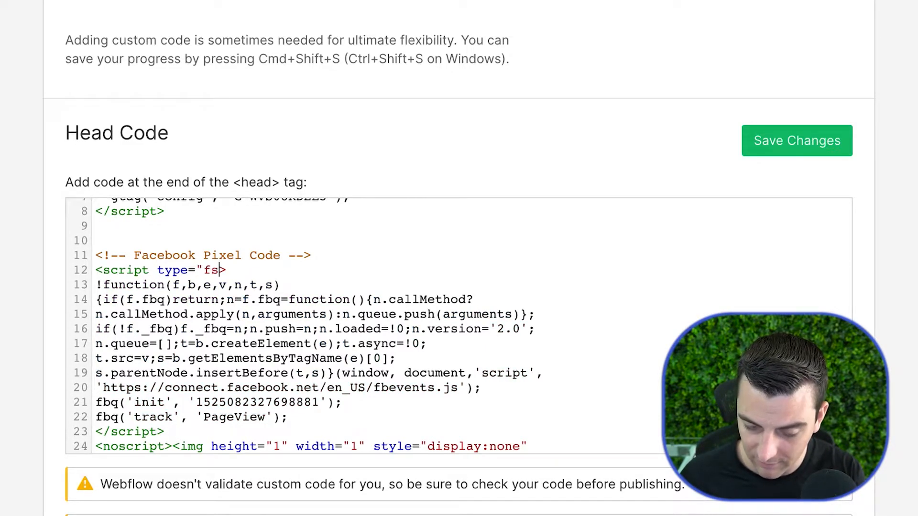
{"action": "type", "text": "-cc"}
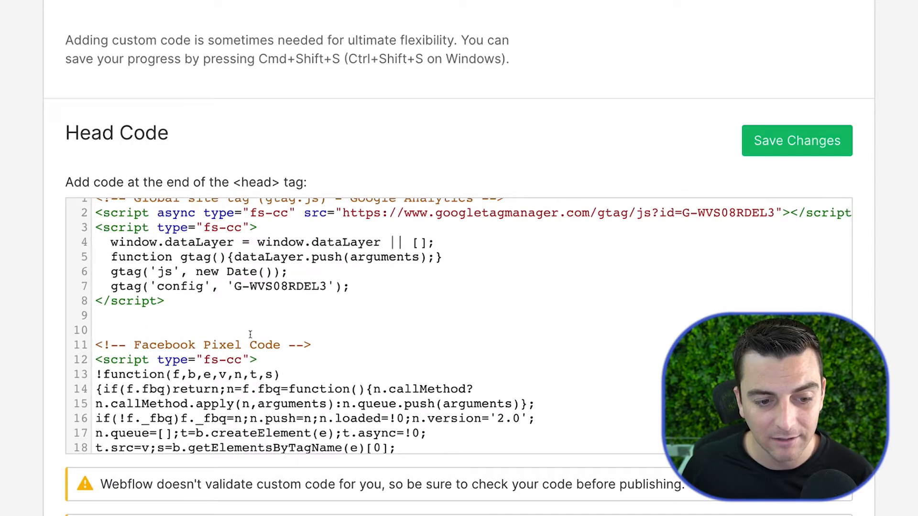
{"action": "double_click", "coordinate": [173, 360]}
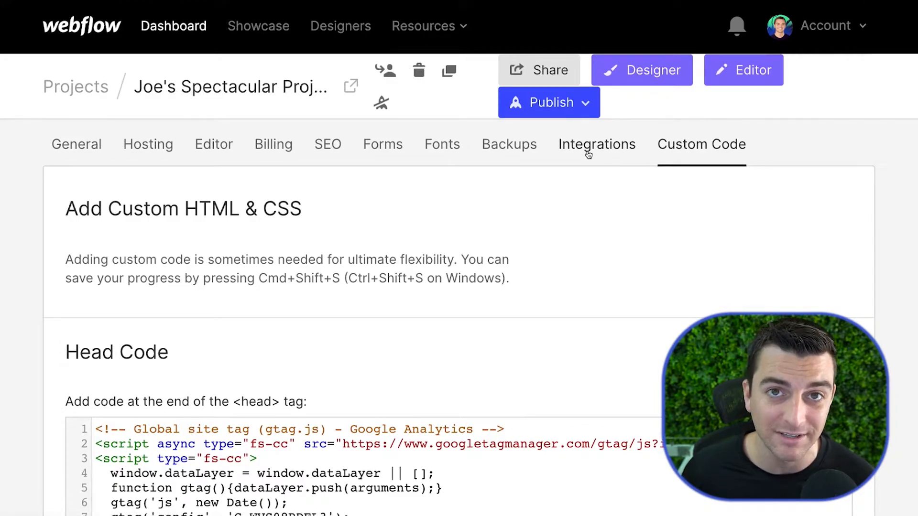
Step: Review Integrations: Google Analytics tracking ID, Optimize, Maps and Facebook pixel sections
{"action": "left_click", "coordinate": [597, 143]}
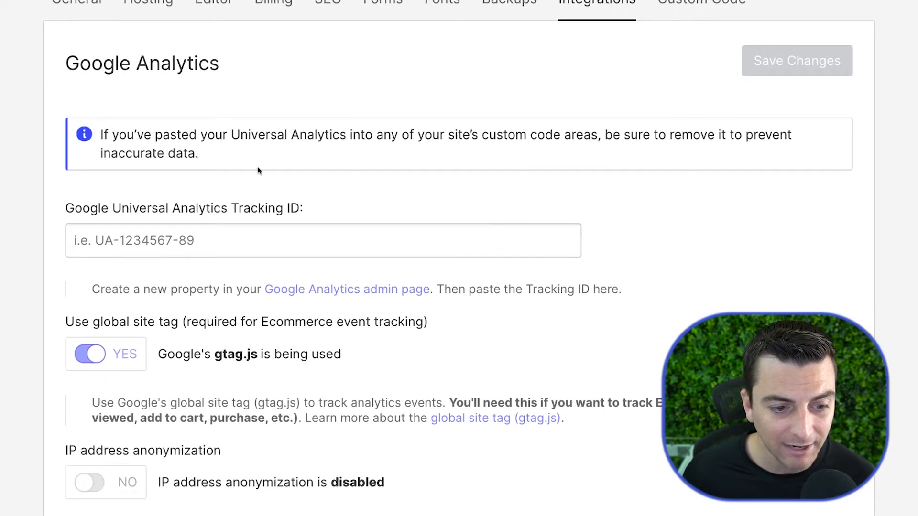
{"action": "left_click_drag", "start_coordinate": [65, 208], "coordinate": [281, 290]}
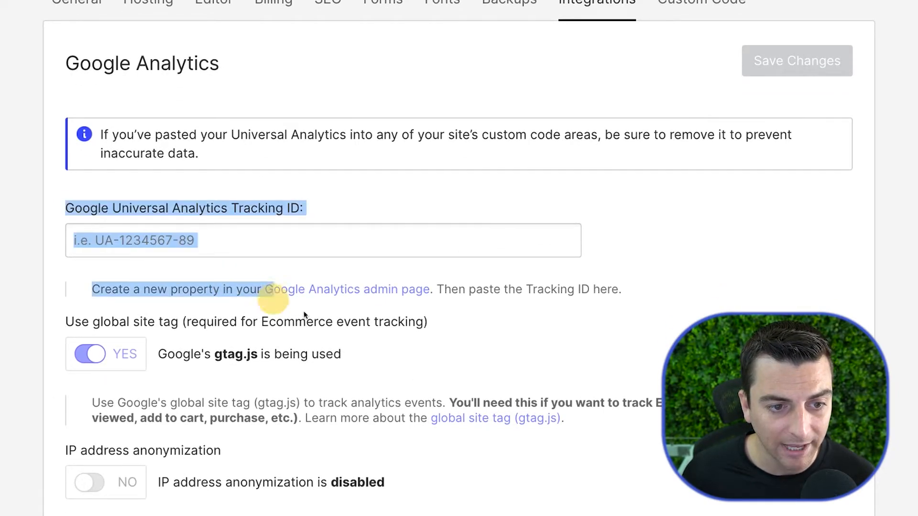
{"action": "scroll", "scroll_direction": "down", "scroll_amount": 3}
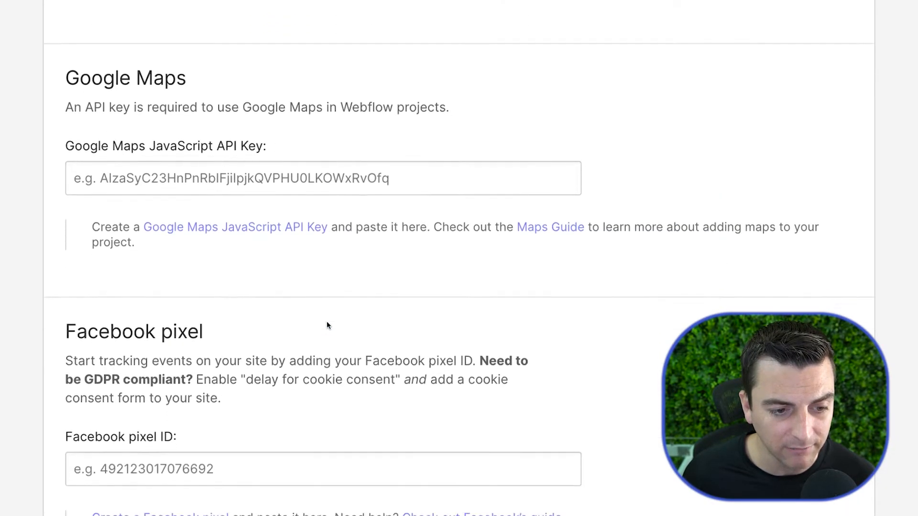
{"action": "scroll", "scroll_direction": "down", "scroll_amount": 3}
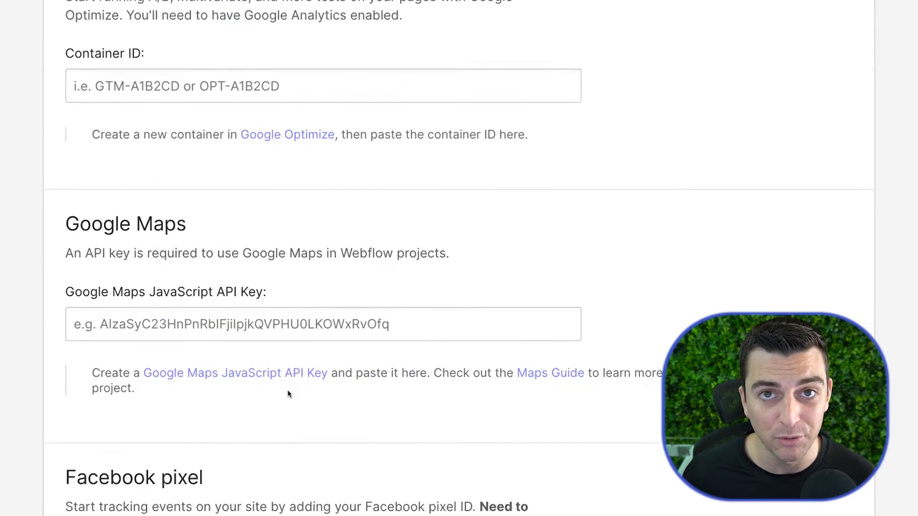
{"action": "scroll", "scroll_direction": "up", "scroll_amount": 3}
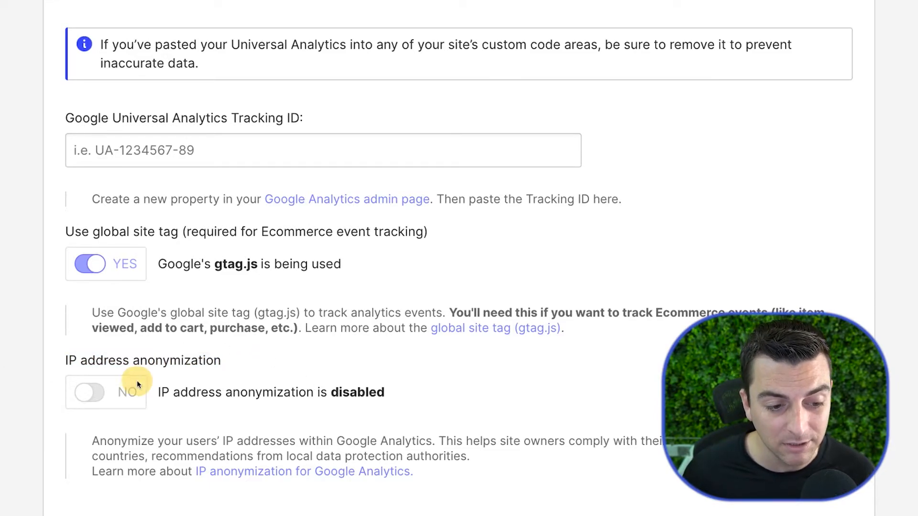
{"action": "scroll", "scroll_direction": "down", "scroll_amount": 3}
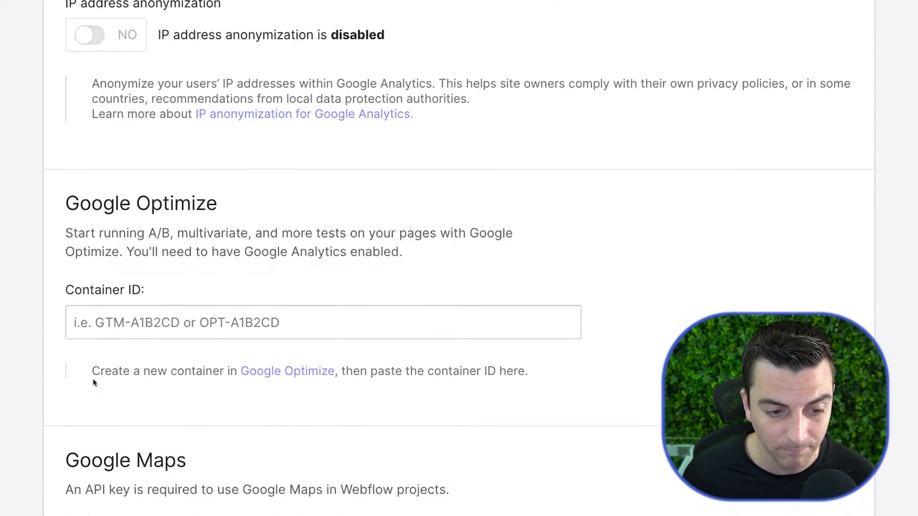
{"action": "scroll", "scroll_direction": "down", "scroll_amount": 3}
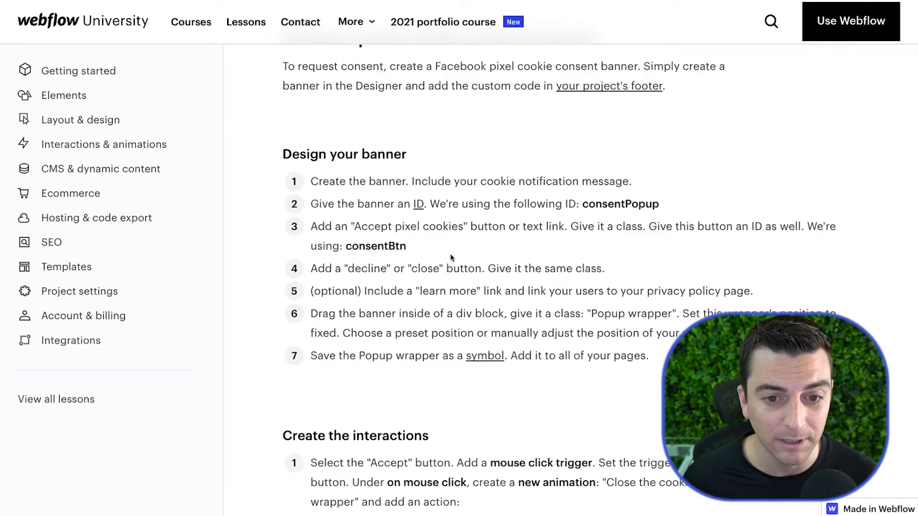
{"action": "mouse_move", "coordinate": [374, 113]}
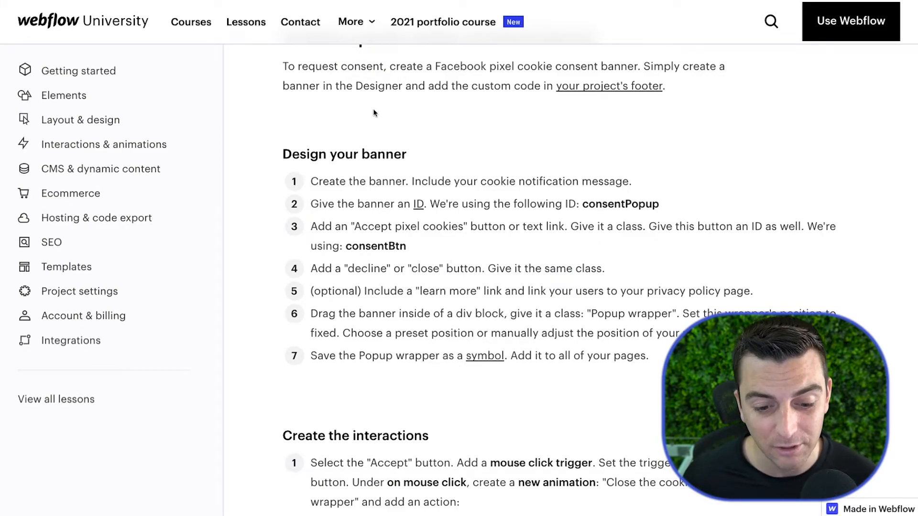
Step: Read the consent banner lesson, then return to Integrations' Google Analytics section
{"action": "scroll", "scroll_direction": "down", "scroll_amount": 3}
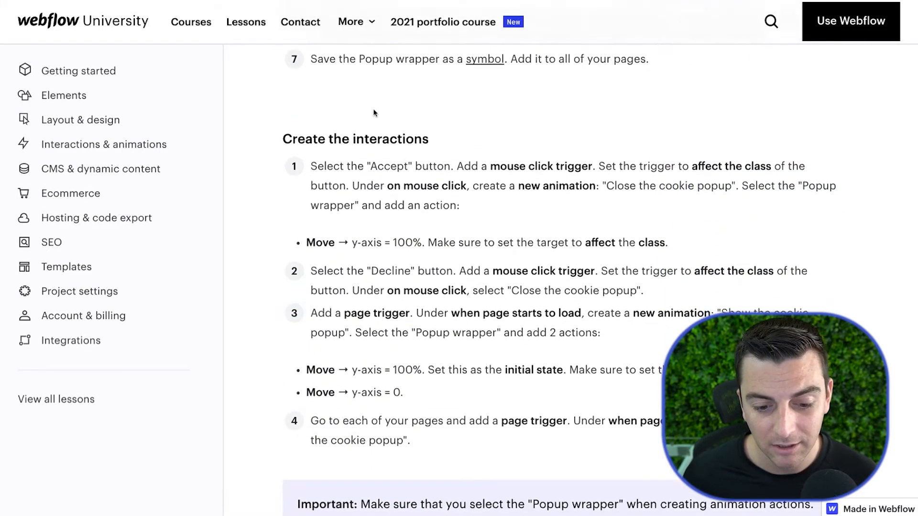
{"action": "scroll", "scroll_direction": "down", "scroll_amount": 3}
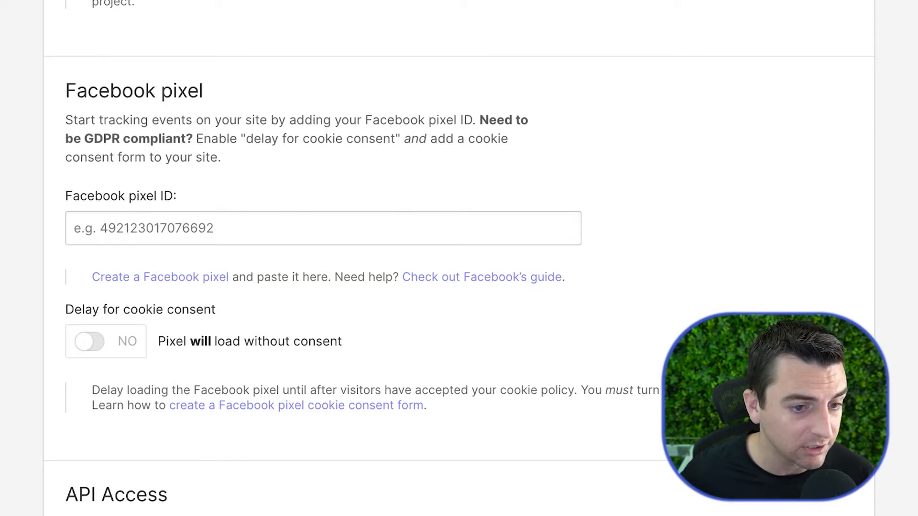
{"action": "scroll", "scroll_direction": "up", "scroll_amount": 3}
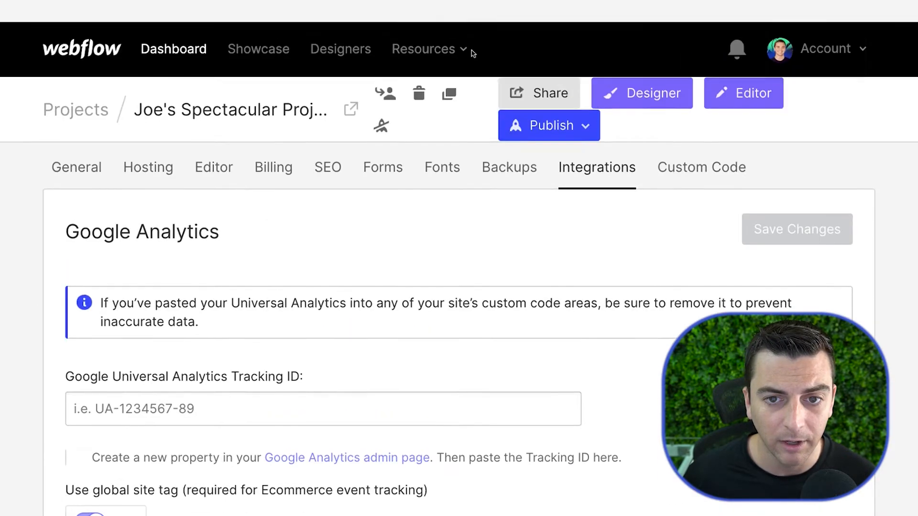
Step: Add { 'anonymize_ip': true } to the gtag('config', …) line in Head Code
{"action": "left_click", "coordinate": [701, 166]}
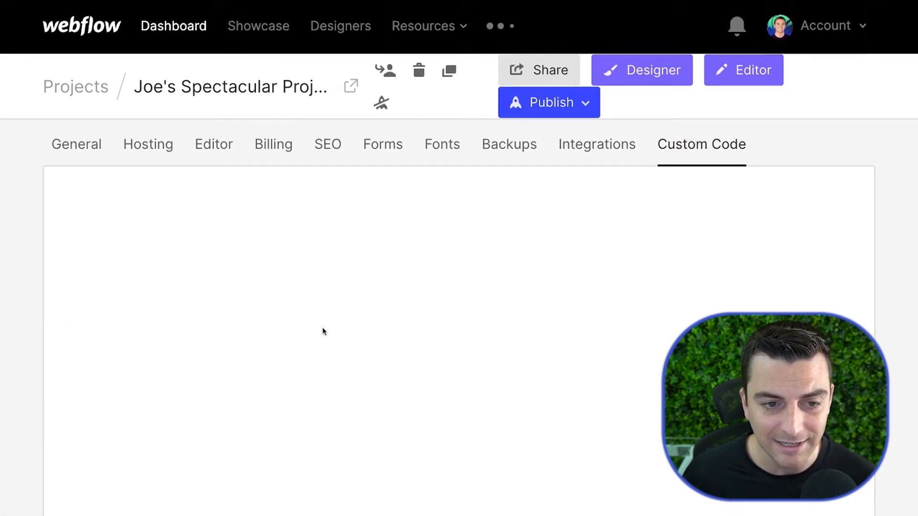
{"action": "scroll", "scroll_direction": "down", "scroll_amount": 3}
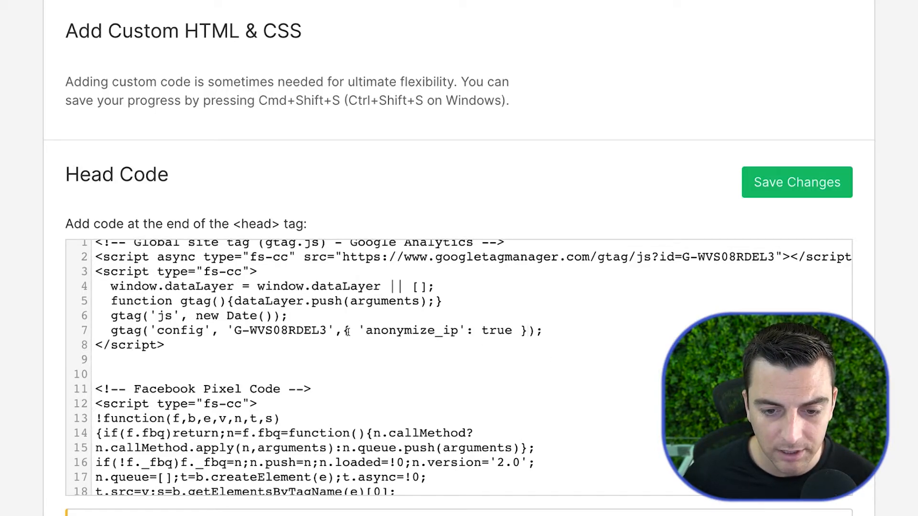
{"action": "left_click_drag", "start_coordinate": [363, 331], "coordinate": [518, 330]}
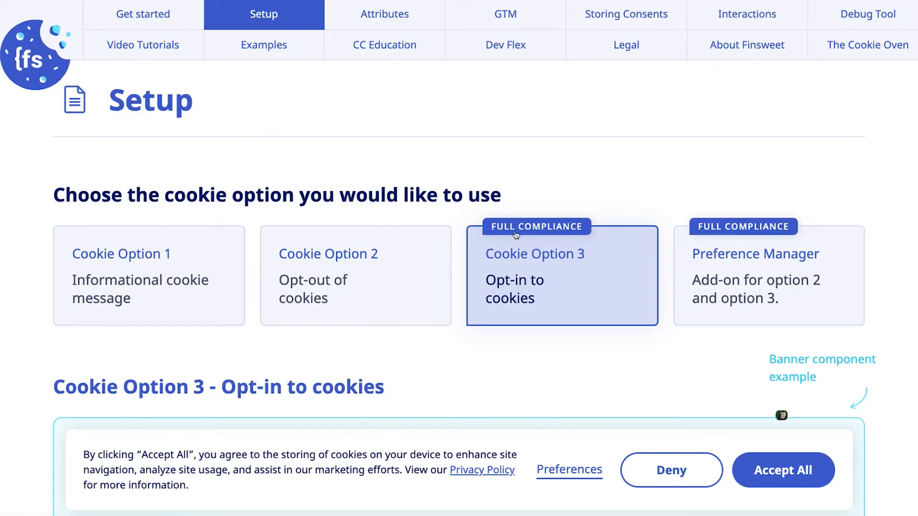
{"action": "mouse_move", "coordinate": [723, 307]}
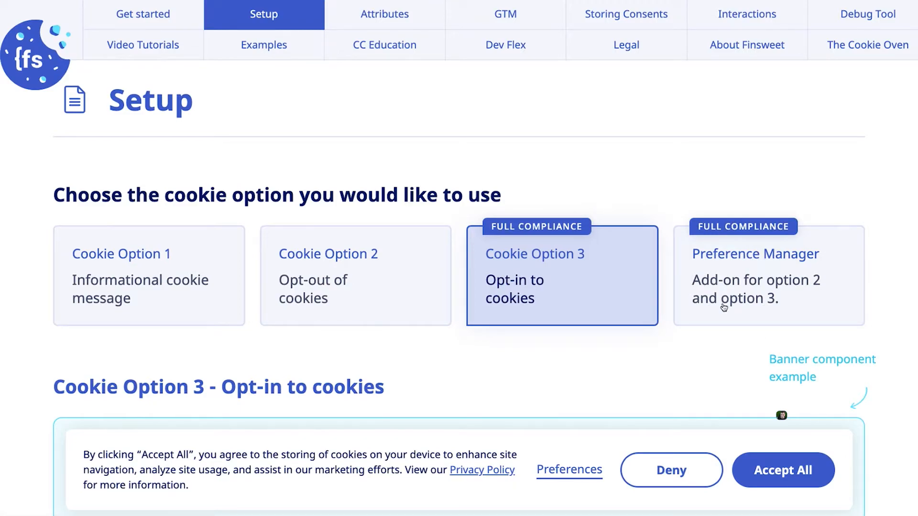
{"action": "mouse_move", "coordinate": [778, 271]}
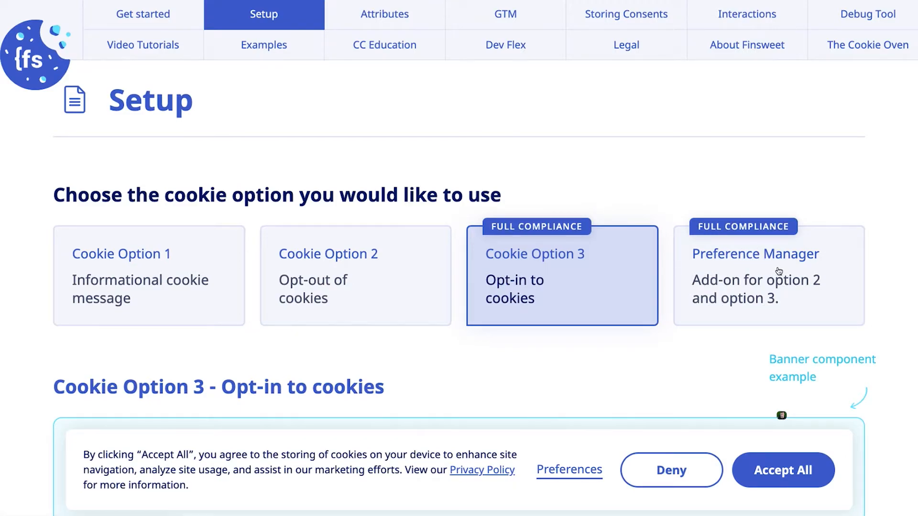
Step: Open the Preference Manager guide and switch the Personalization example back off
{"action": "left_click", "coordinate": [755, 253]}
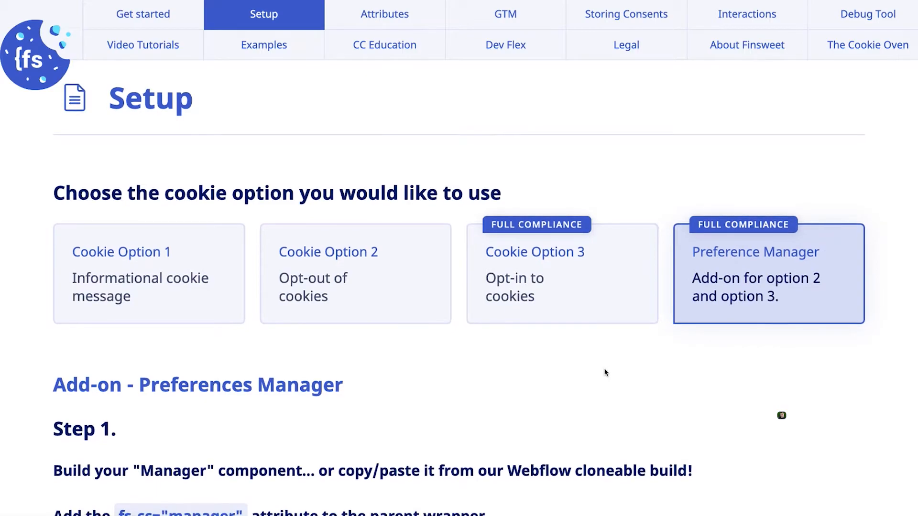
{"action": "scroll", "scroll_direction": "down", "scroll_amount": 3}
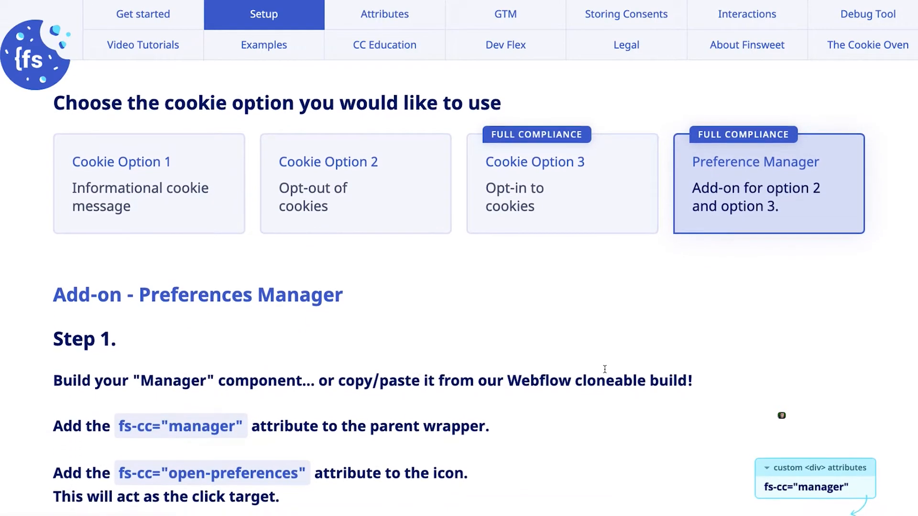
{"action": "scroll", "scroll_direction": "down", "scroll_amount": 3}
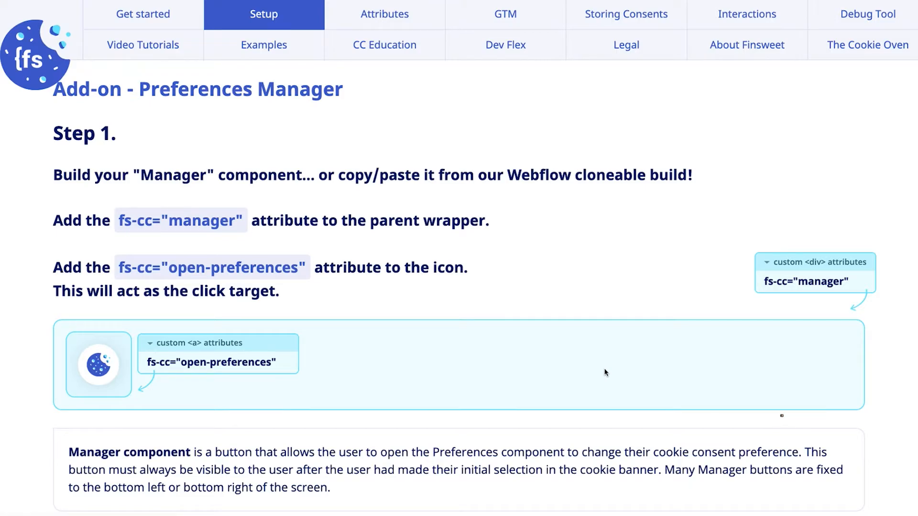
{"action": "scroll", "scroll_direction": "down", "scroll_amount": 3}
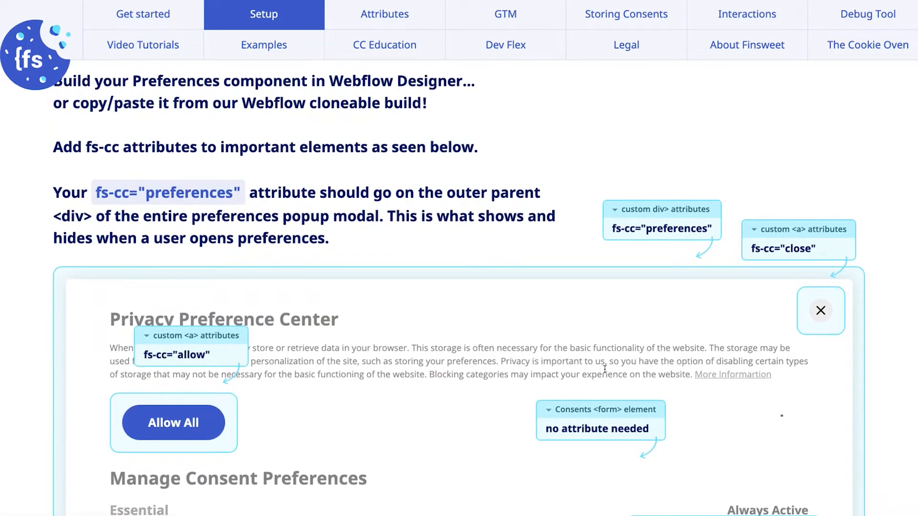
{"action": "scroll", "scroll_direction": "down", "scroll_amount": 3}
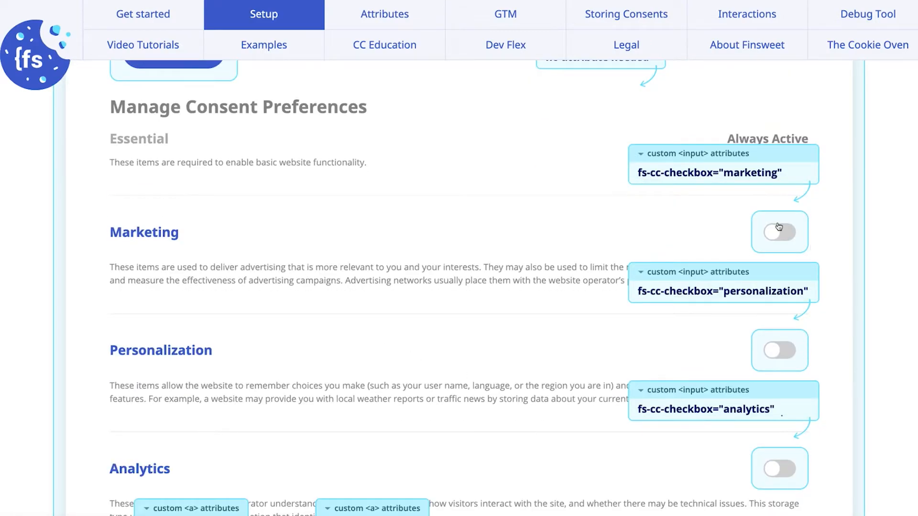
{"action": "scroll", "scroll_direction": "down", "scroll_amount": 3}
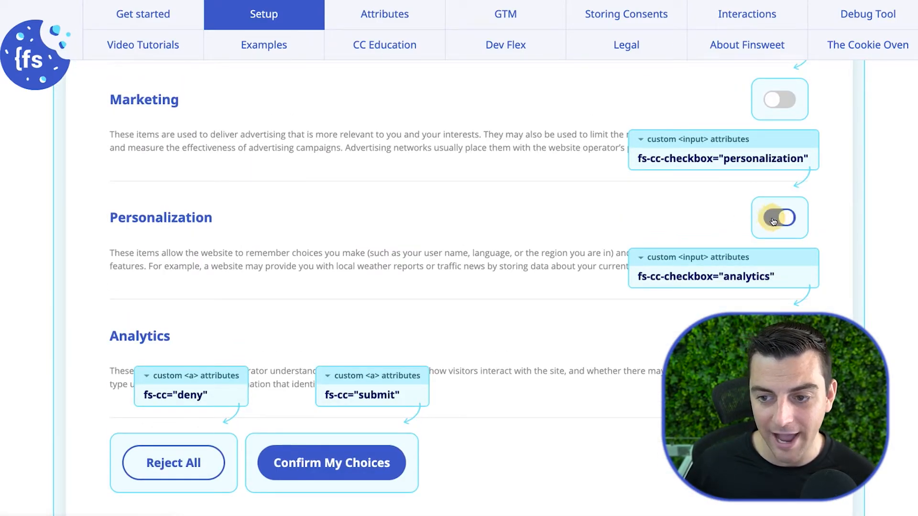
{"action": "left_click", "coordinate": [779, 218]}
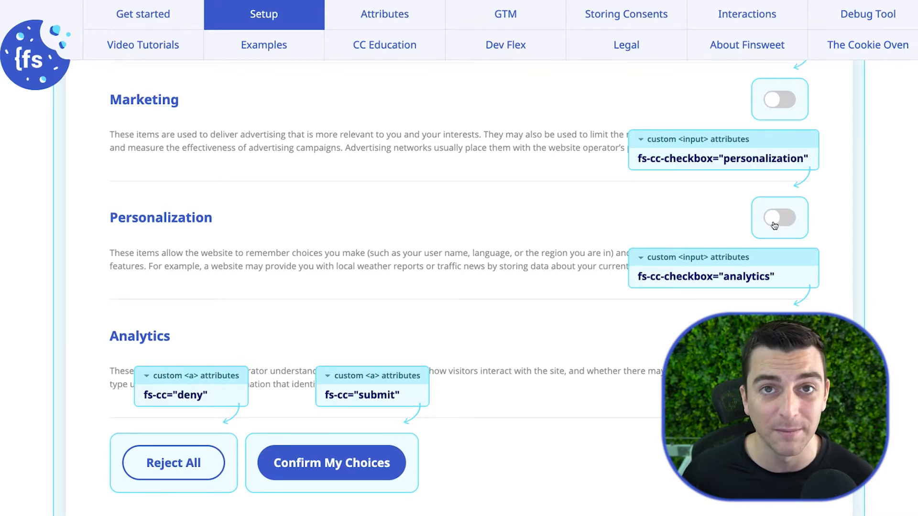
{"action": "mouse_move", "coordinate": [757, 226]}
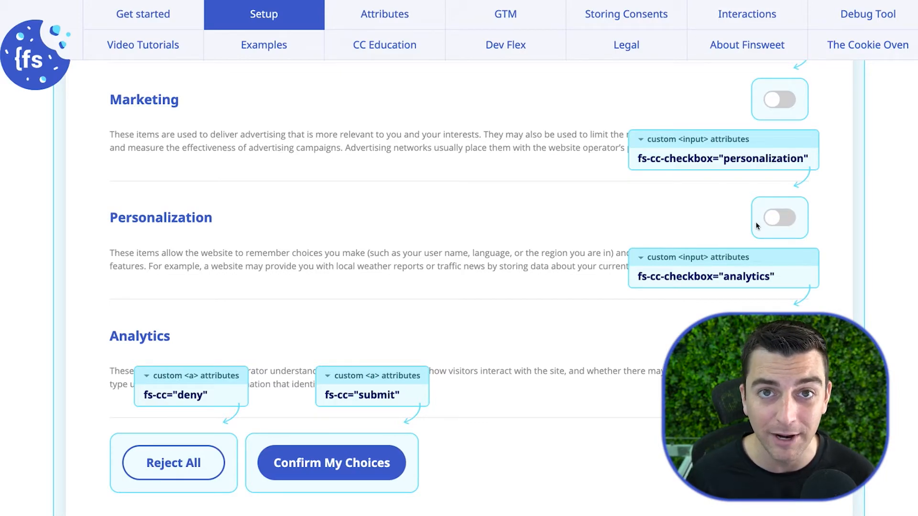
Step: Scroll to Step 3 and select fs-cc-categories="analytics" for copying
{"action": "scroll", "scroll_direction": "down", "scroll_amount": 3}
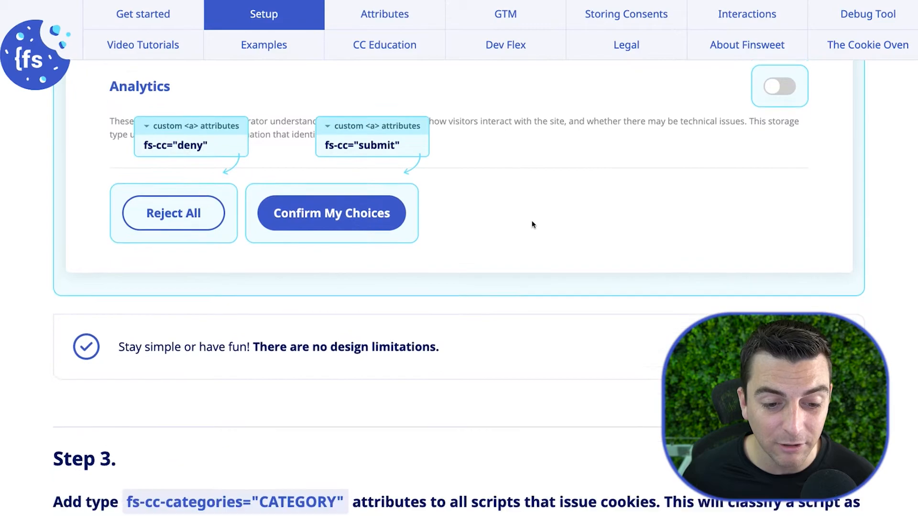
{"action": "scroll", "scroll_direction": "down", "scroll_amount": 3}
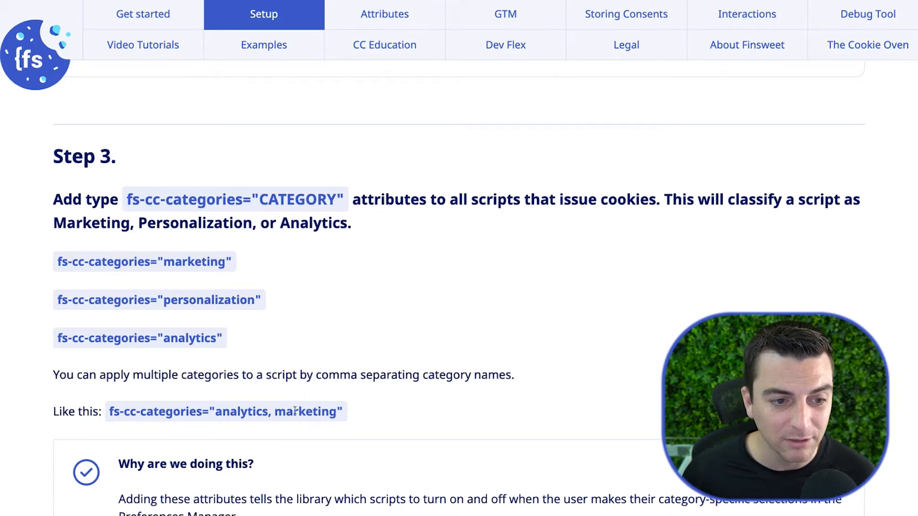
{"action": "double_click", "coordinate": [143, 262]}
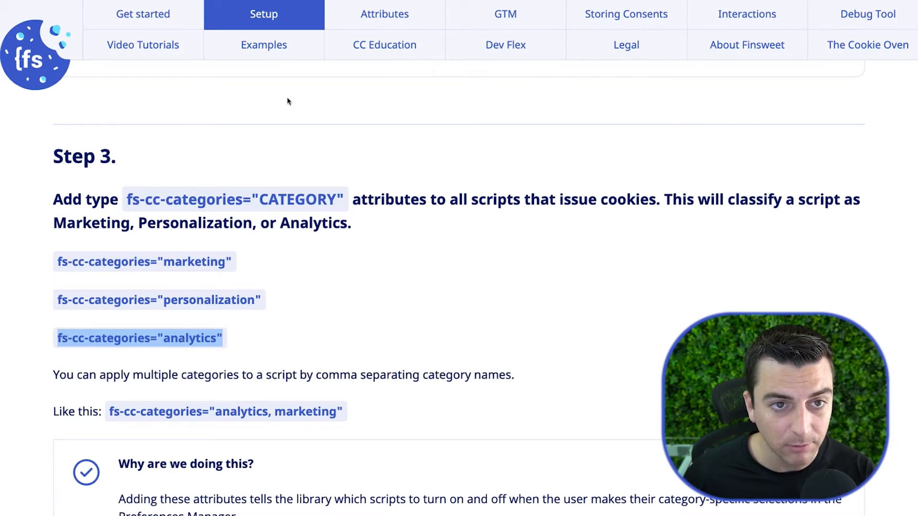
{"action": "scroll", "scroll_direction": "down", "scroll_amount": 3}
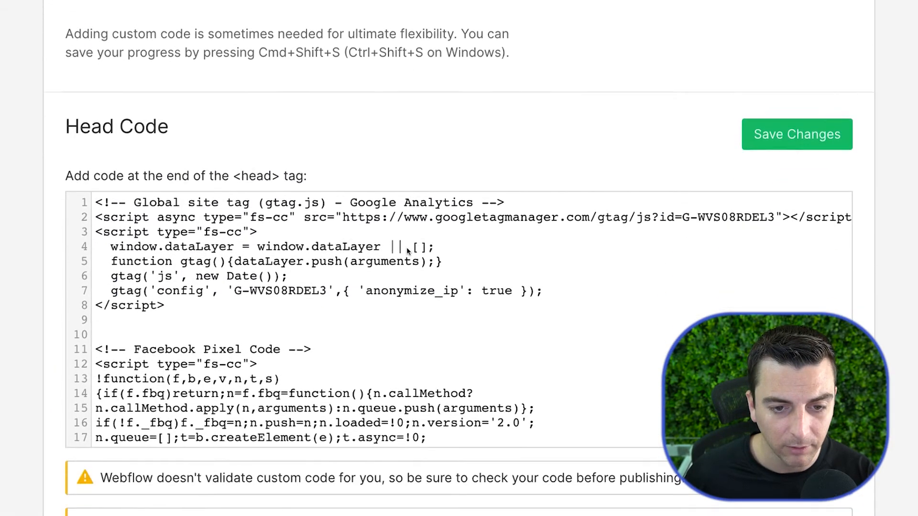
Step: Add fs-cc-categories="analytics" after type="fs-cc" on both Google Analytics script tags (lines 2 and 3)
{"action": "scroll", "scroll_direction": "down", "scroll_amount": 3}
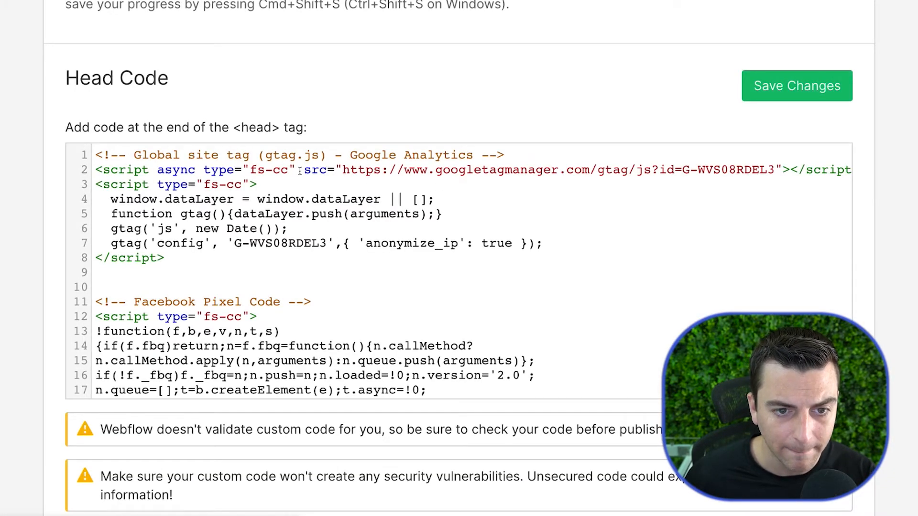
{"action": "type", "text": "fs-cc-categories=\"analytics\""}
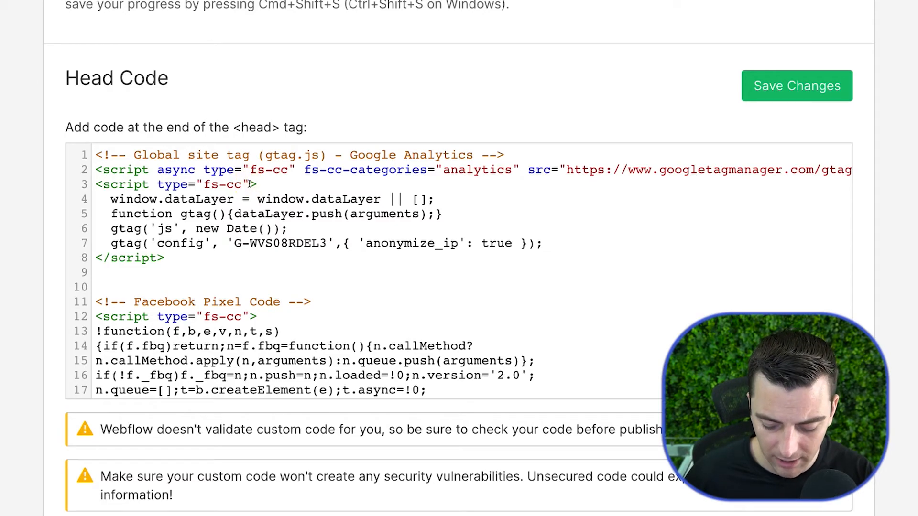
{"action": "type", "text": "fs-cc-categories=\"analytics\""}
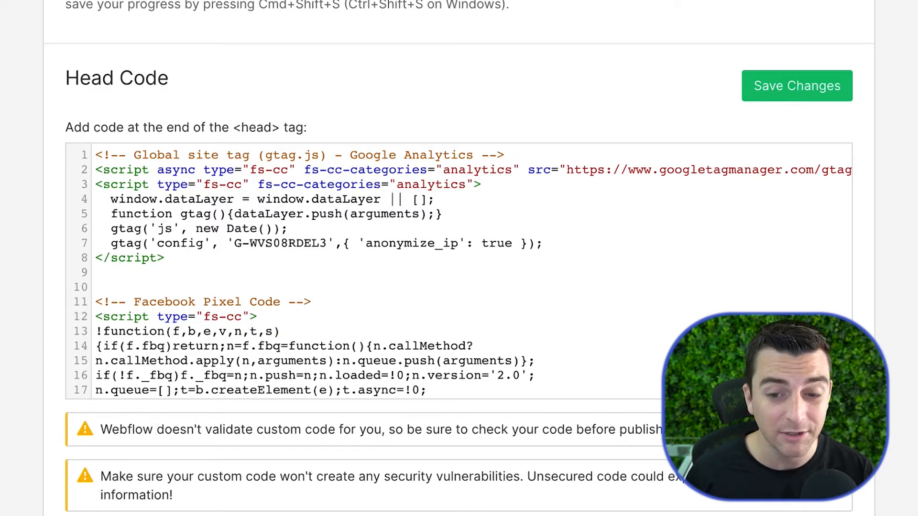
Step: Give the Facebook Pixel tag on line 12 fs-cc-categories="analytics, marketing", removing a stray personalization entry
{"action": "type", "text": "fs-cc-categories=\""}
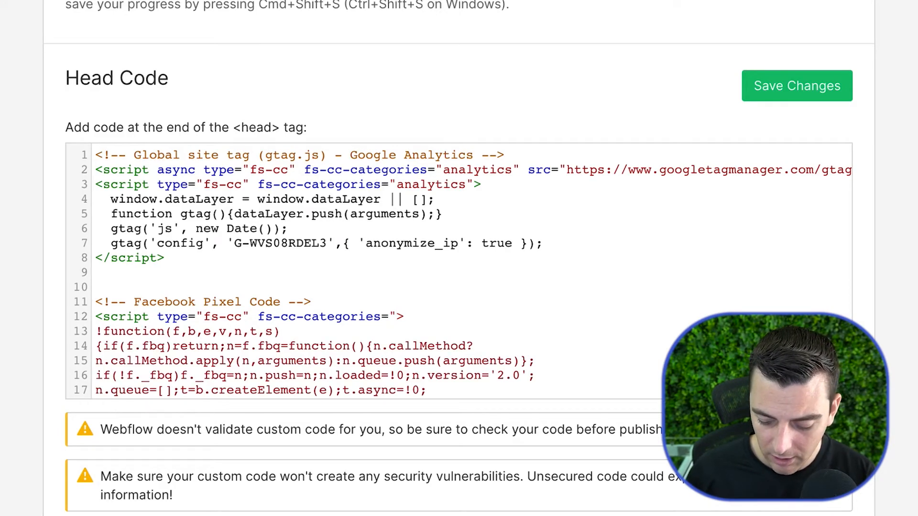
{"action": "type", "text": "analyt"}
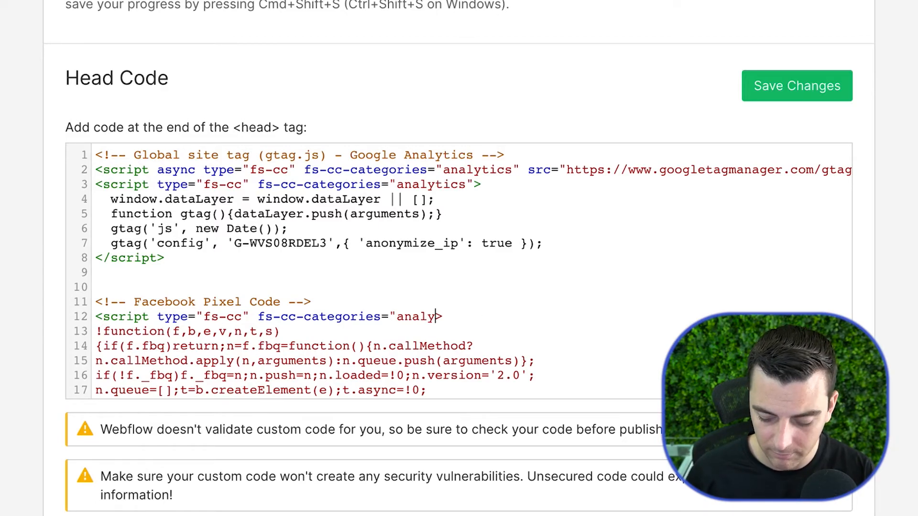
{"action": "type", "text": ", marketing\""}
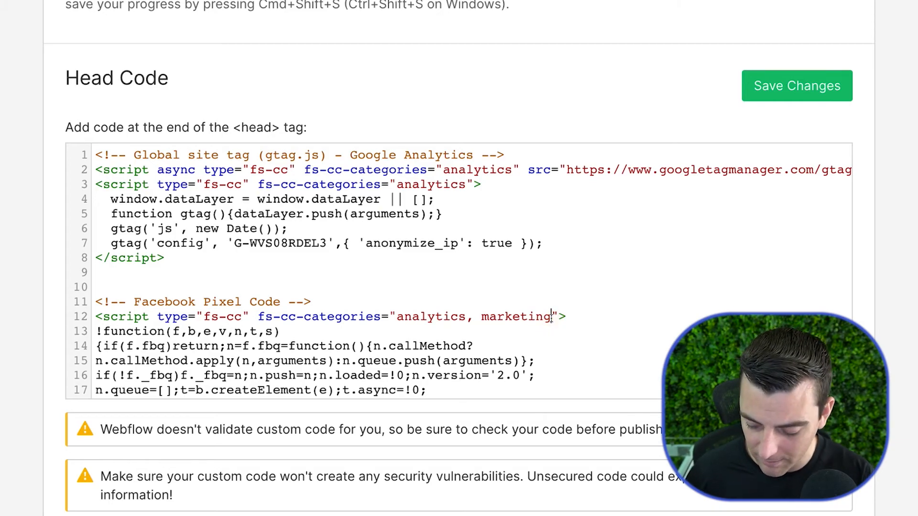
{"action": "type", "text": ", personalization"}
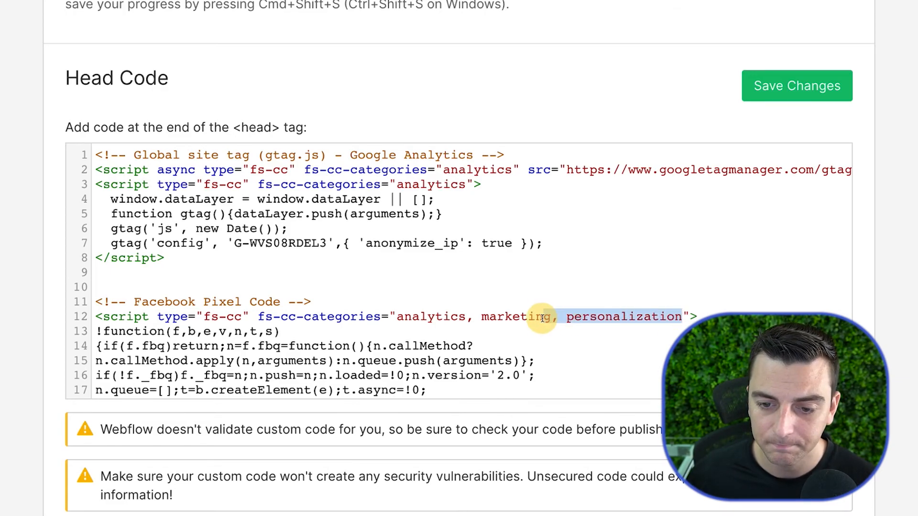
{"action": "key", "text": "Delete"}
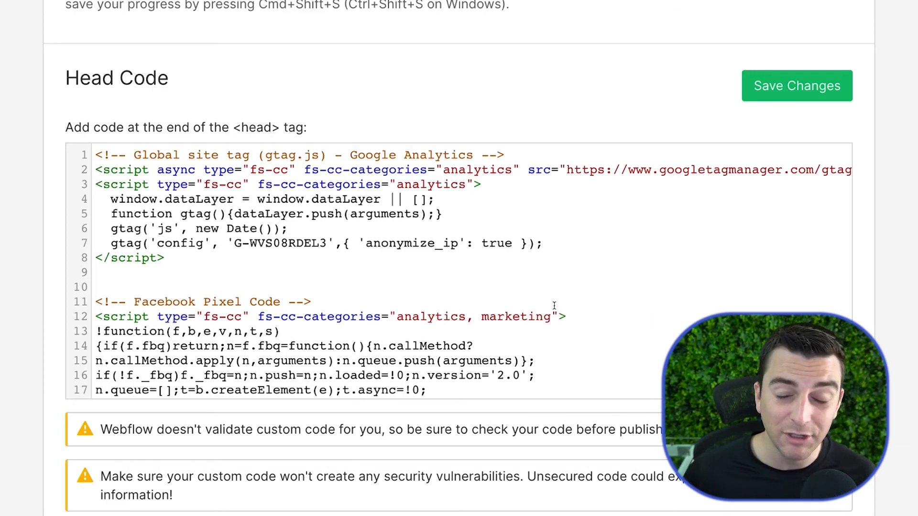